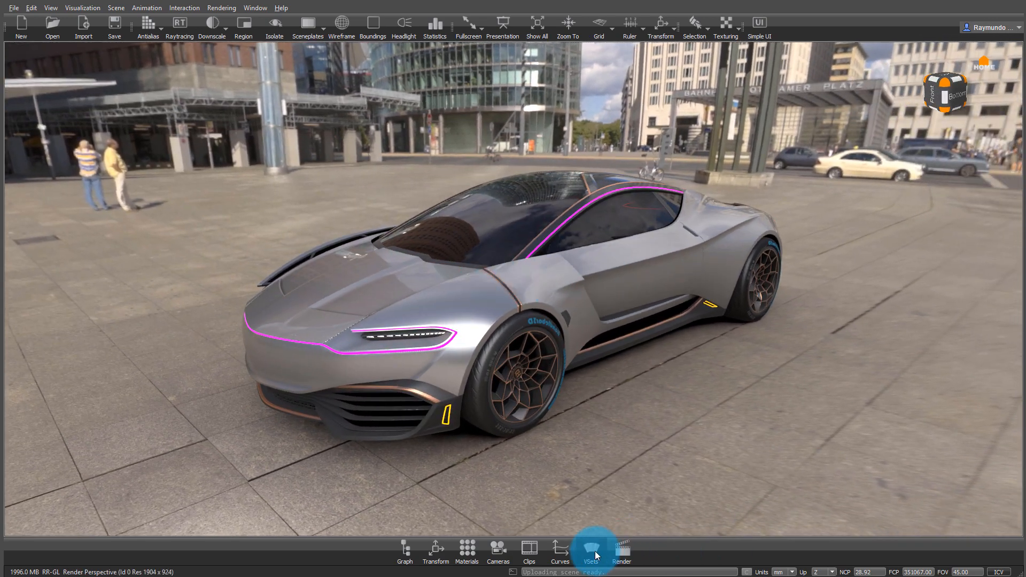
# Step: Show the Variant Sets and Material Editor windows beside the concept car scene
pyautogui.click(591, 547)
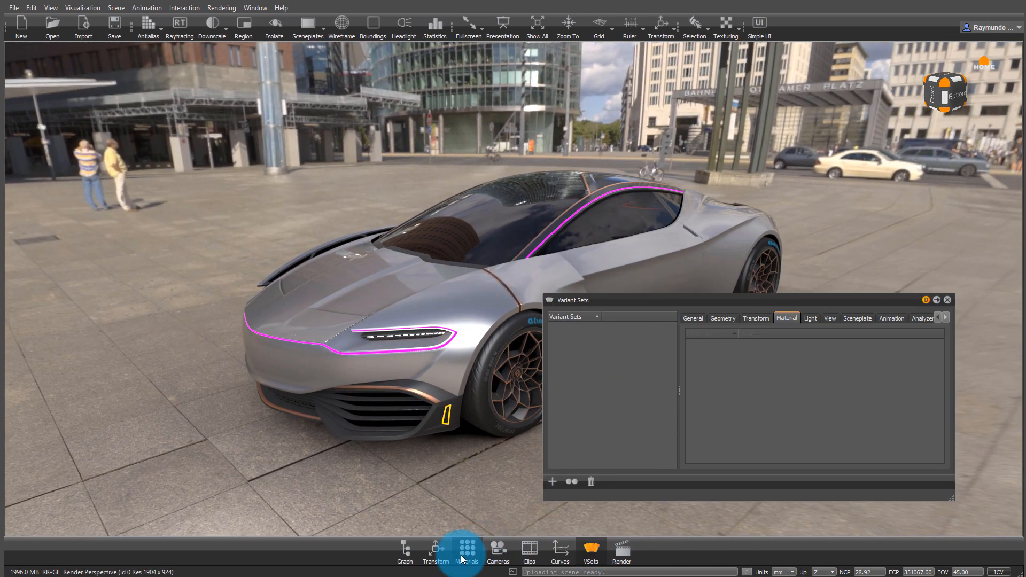
pyautogui.click(466, 547)
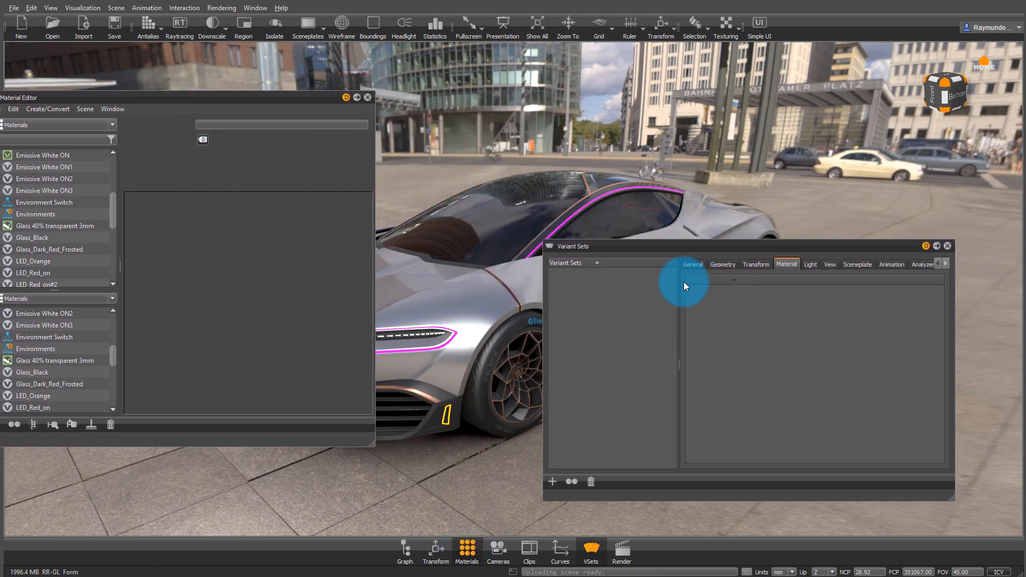
# Step: Add a variant set named Env holding the Environments switch set to Next (Loop)
pyautogui.click(551, 481)
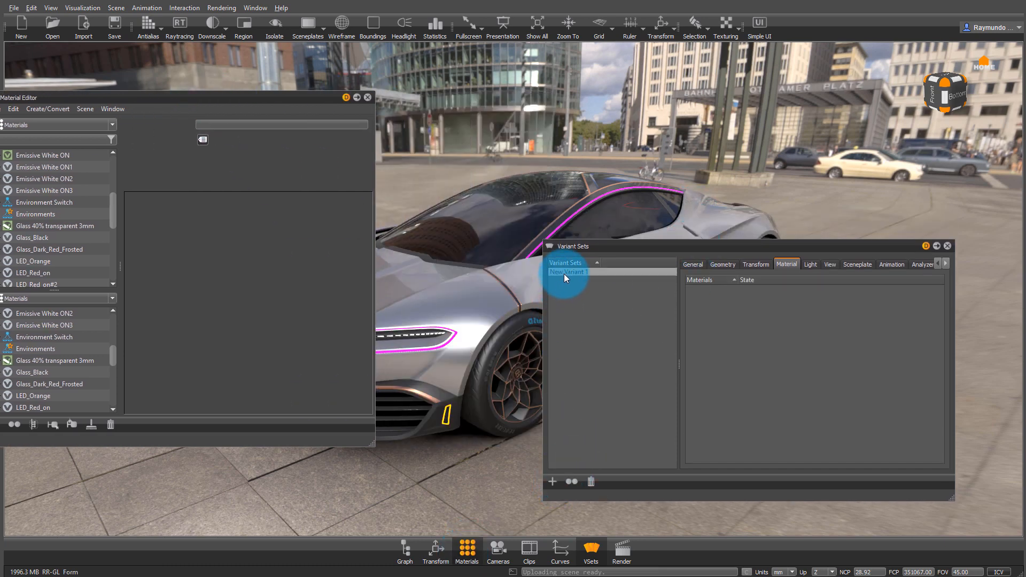
pyautogui.doubleClick(567, 272)
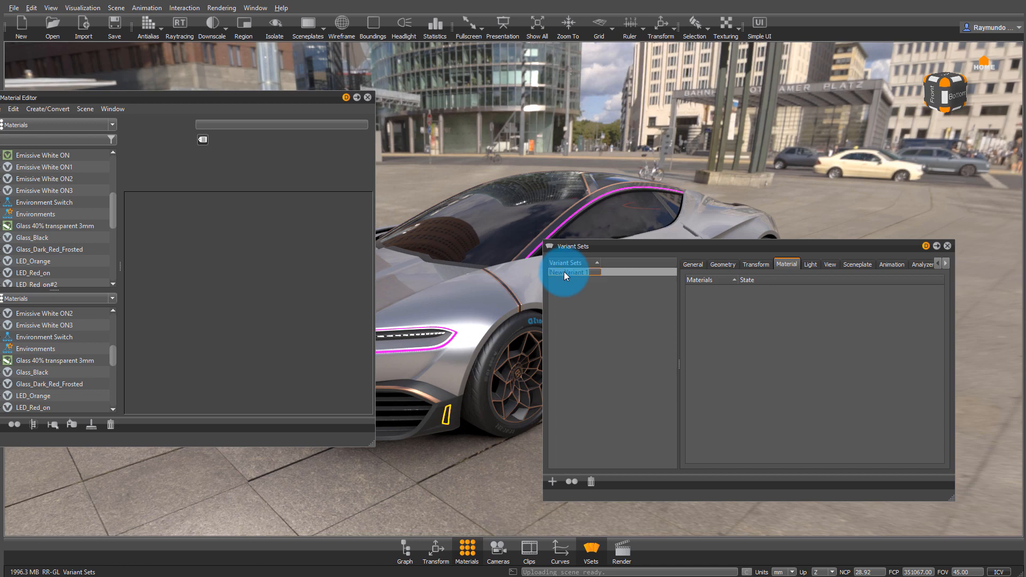
pyautogui.write('Env')
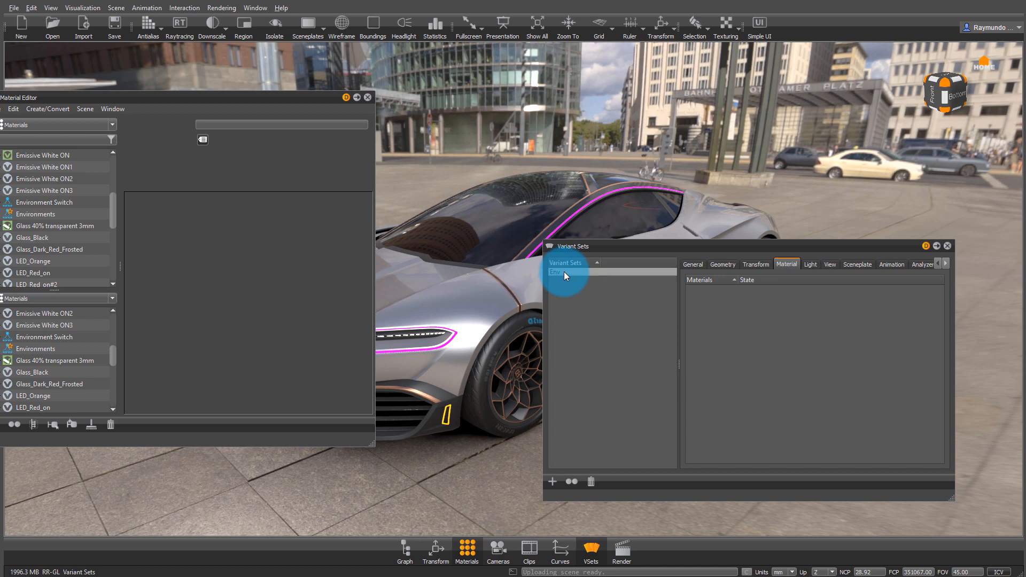
pyautogui.click(37, 214)
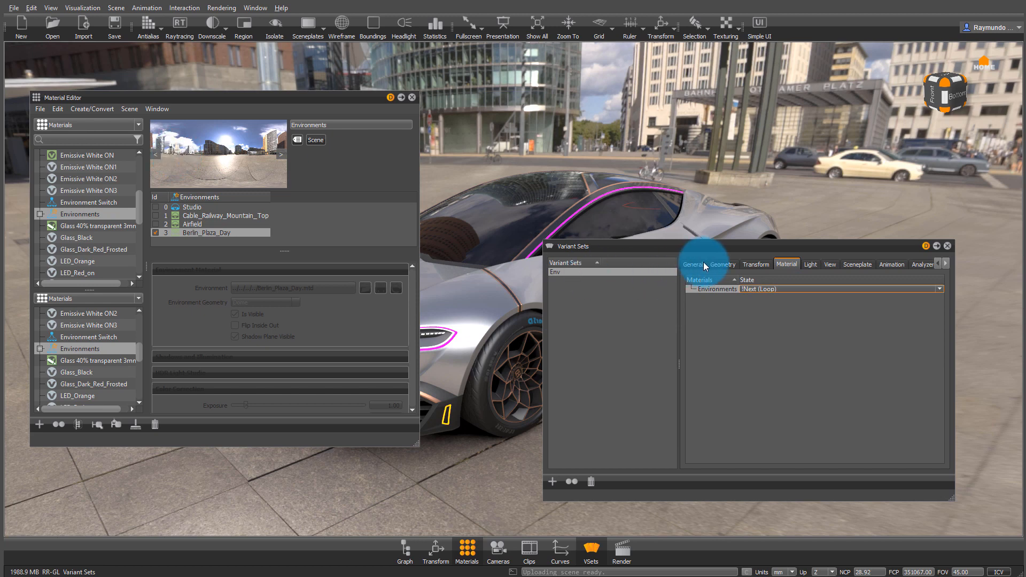
# Step: Assign hotkey E to Env and add a second variant set named Car_Paint
pyautogui.click(693, 264)
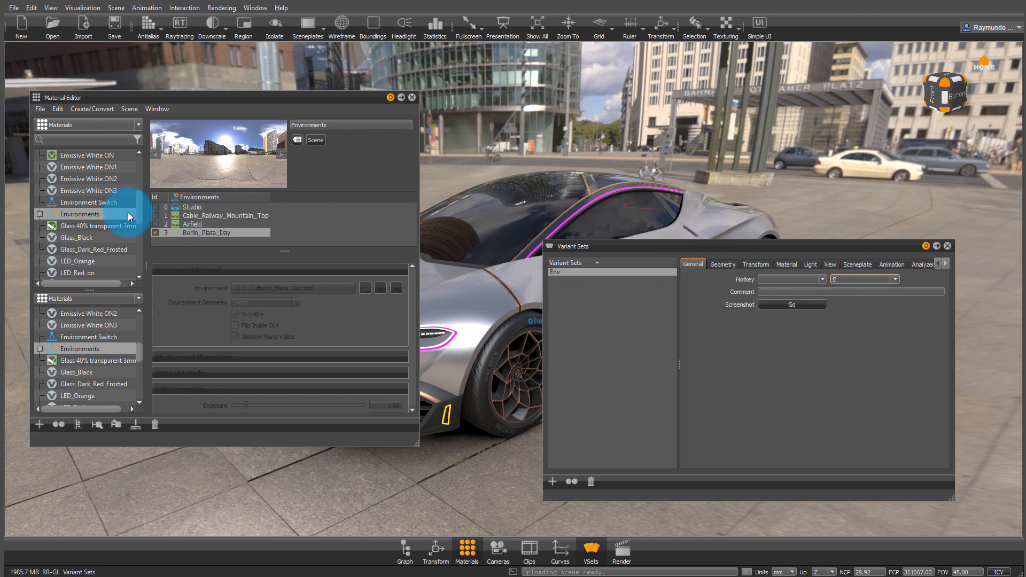
pyautogui.click(551, 481)
pyautogui.write('Car_Paint')
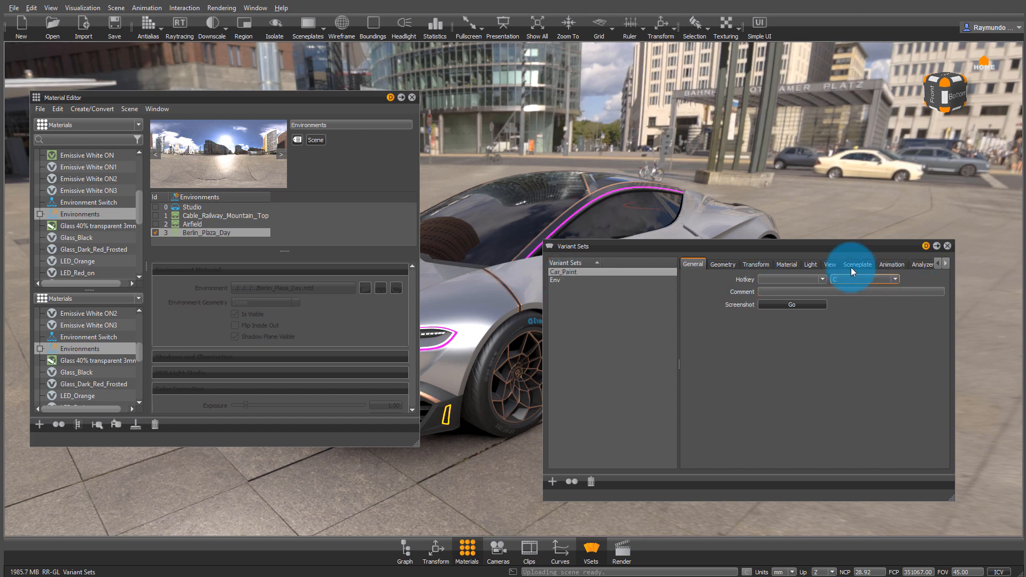
# Step: Put the Car_Paint switch material into the set with state Next (Loop)
pyautogui.click(787, 264)
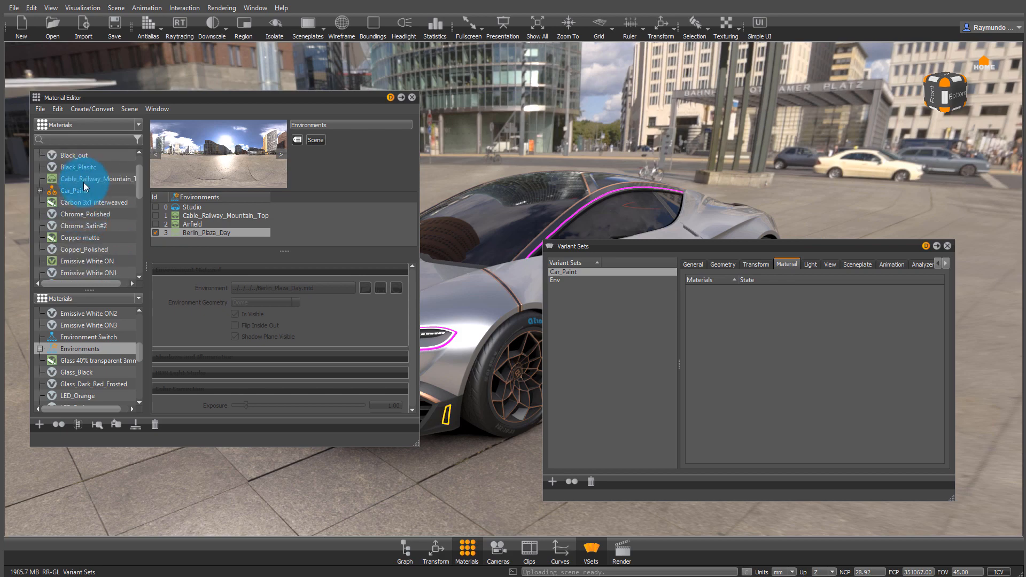
pyautogui.click(73, 190)
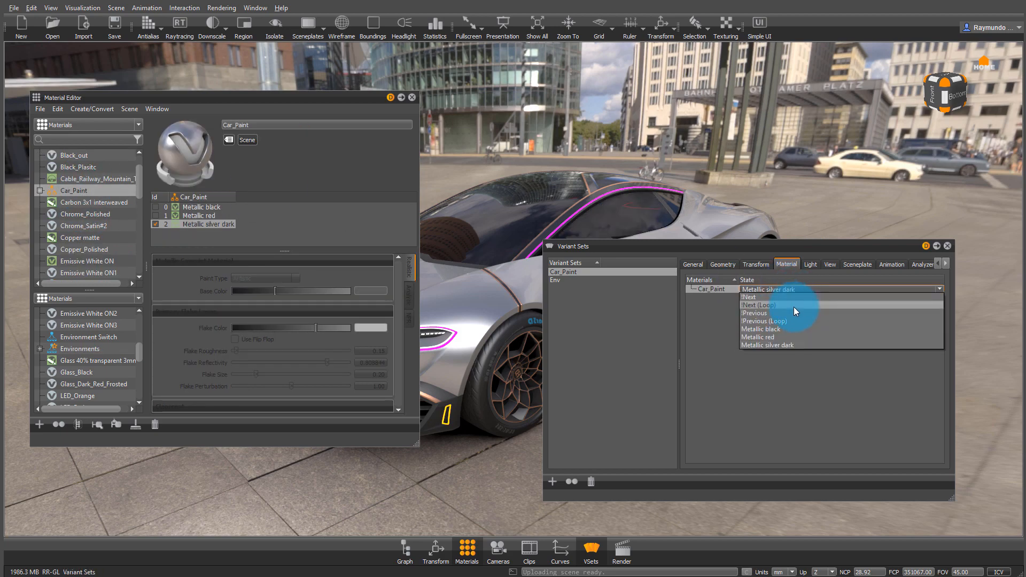
pyautogui.click(759, 305)
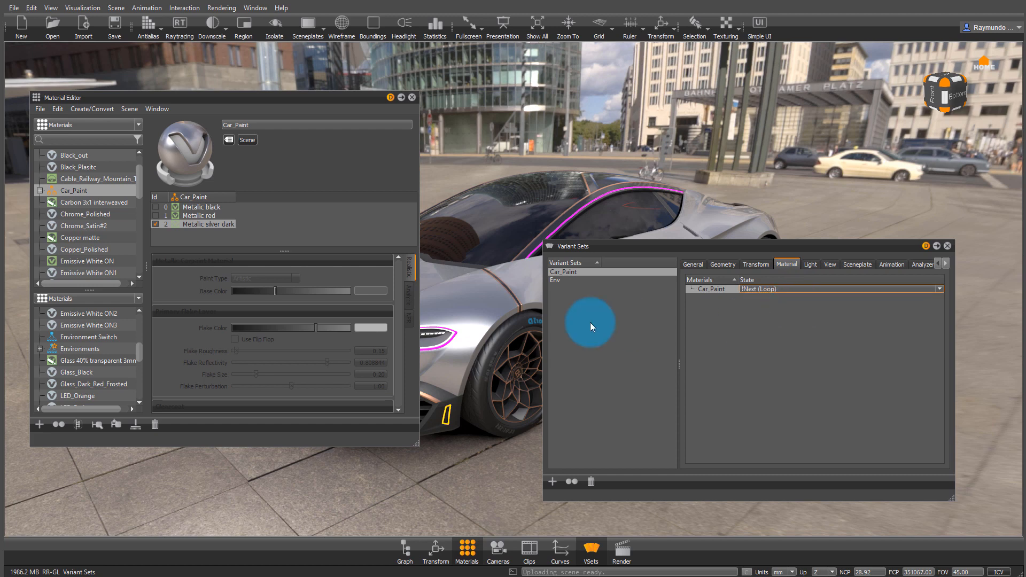
# Step: Add New Variant 1 fixing Car_Paint to Metallic black and Environments to Airfield
pyautogui.click(551, 480)
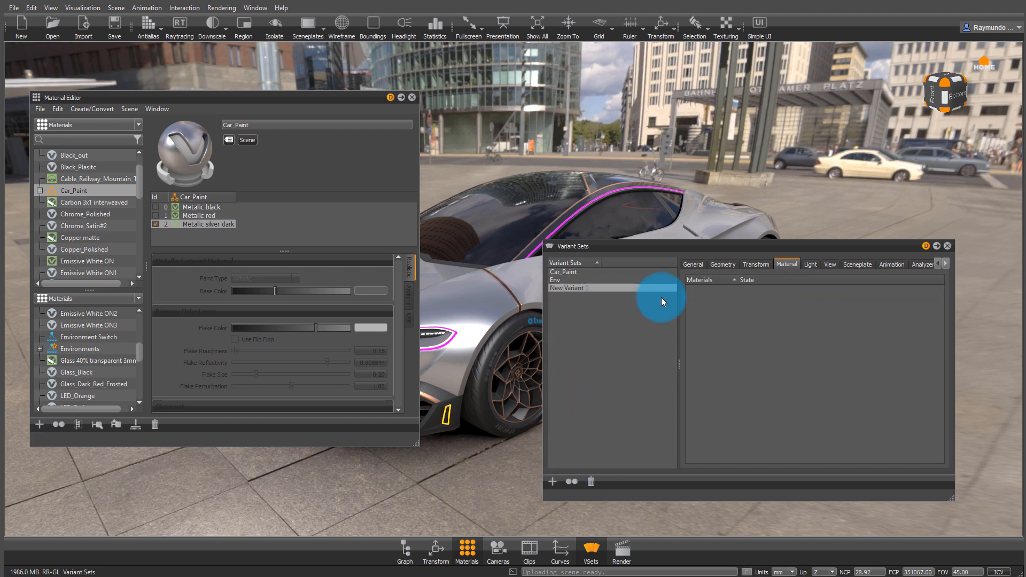
pyautogui.click(73, 190)
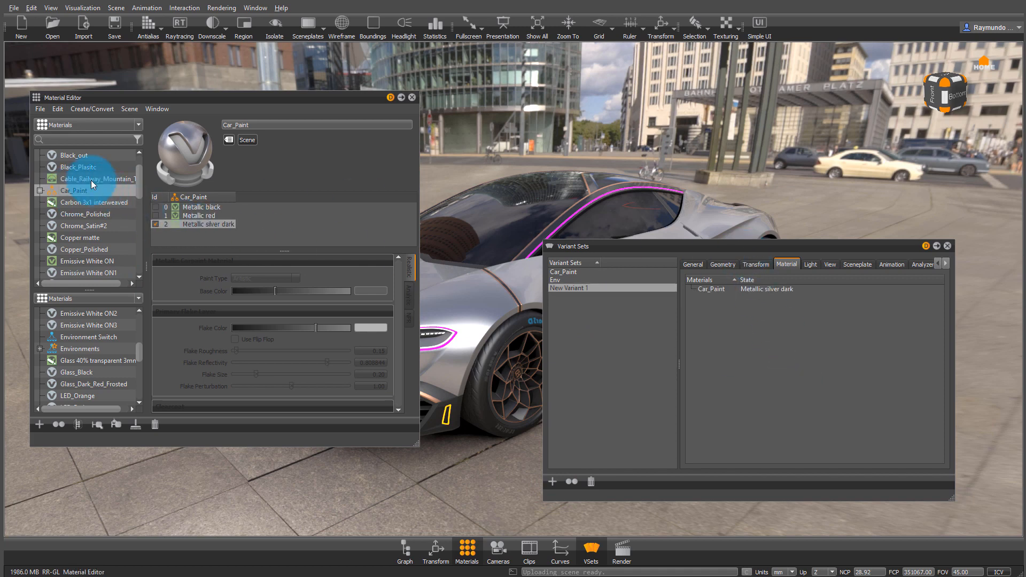
pyautogui.scroll(-3)
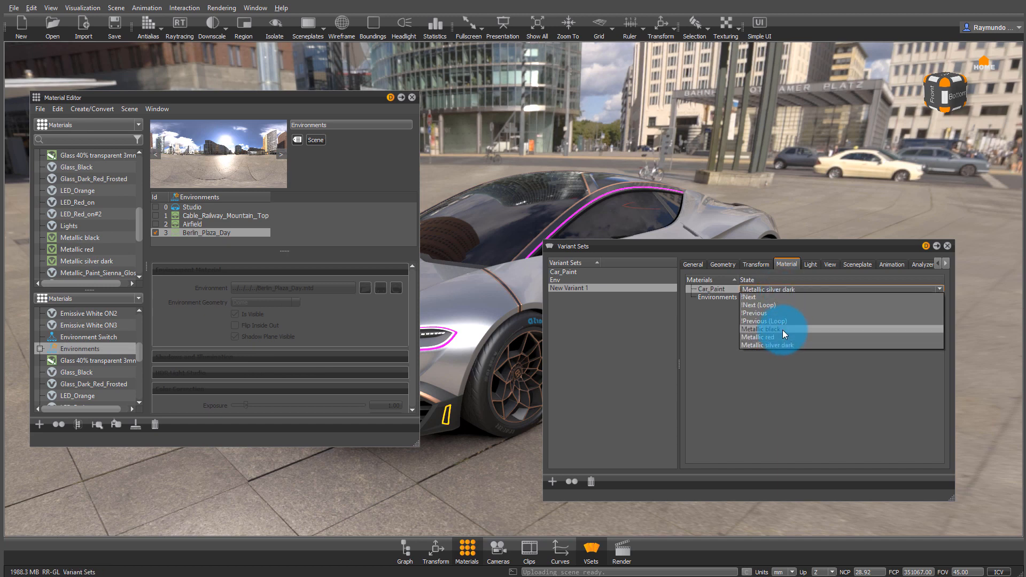
pyautogui.click(761, 329)
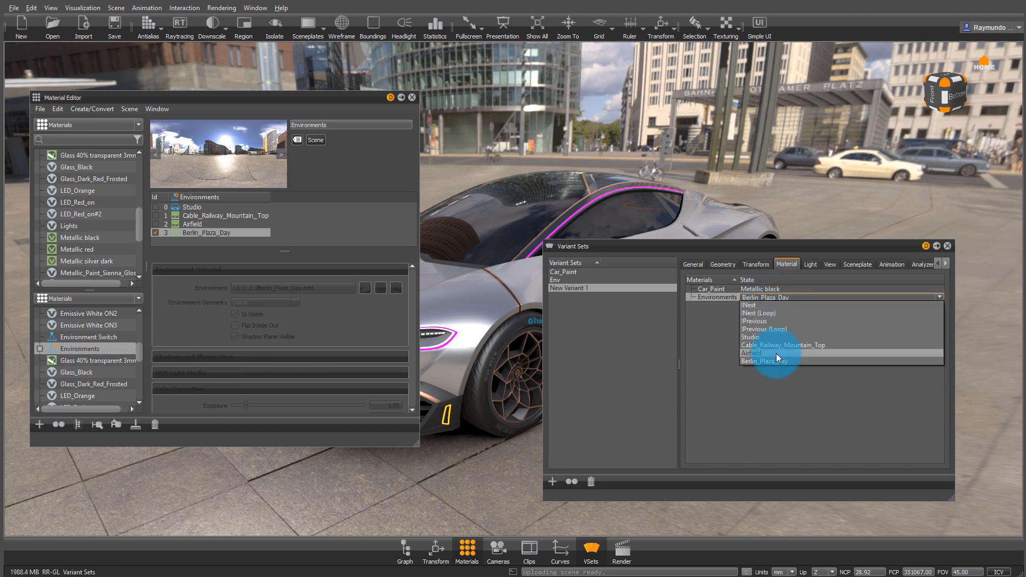
pyautogui.click(692, 264)
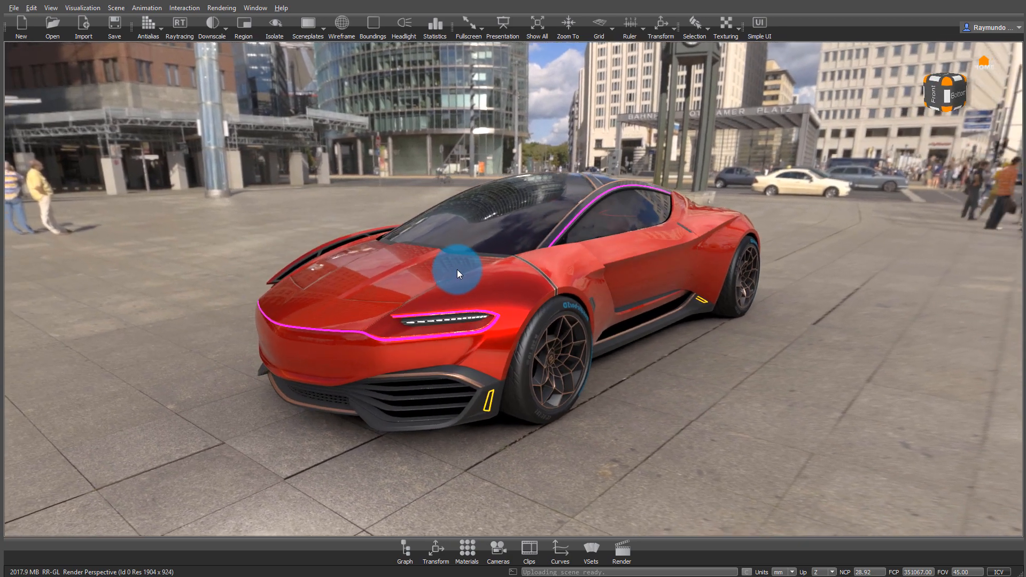
# Step: Cycle the paint to silver via the hotkey and orbit to view the car from both sides
pyautogui.moveTo(458, 274); pyautogui.dragTo(730, 268)
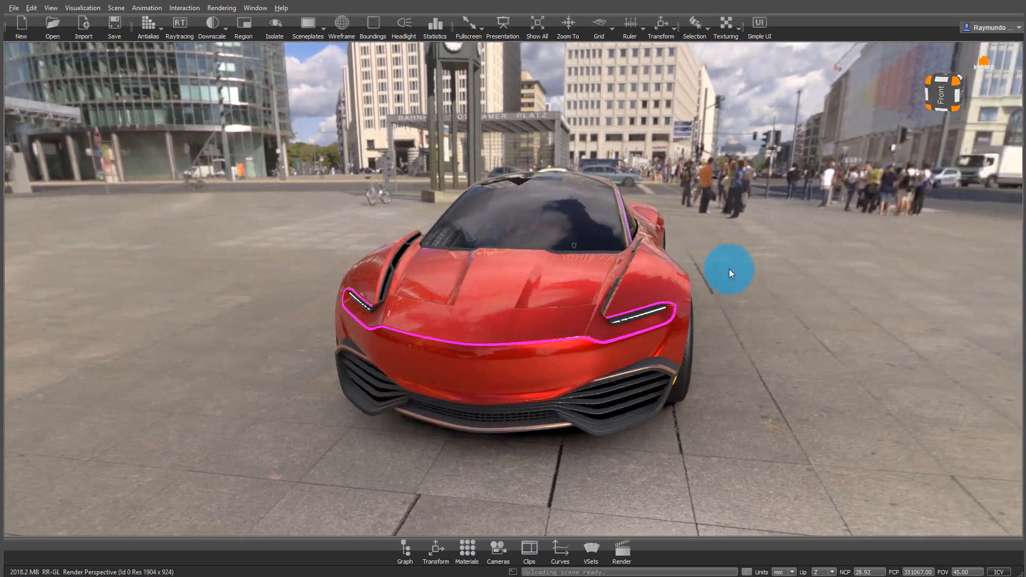
pyautogui.moveTo(730, 269); pyautogui.dragTo(739, 270)
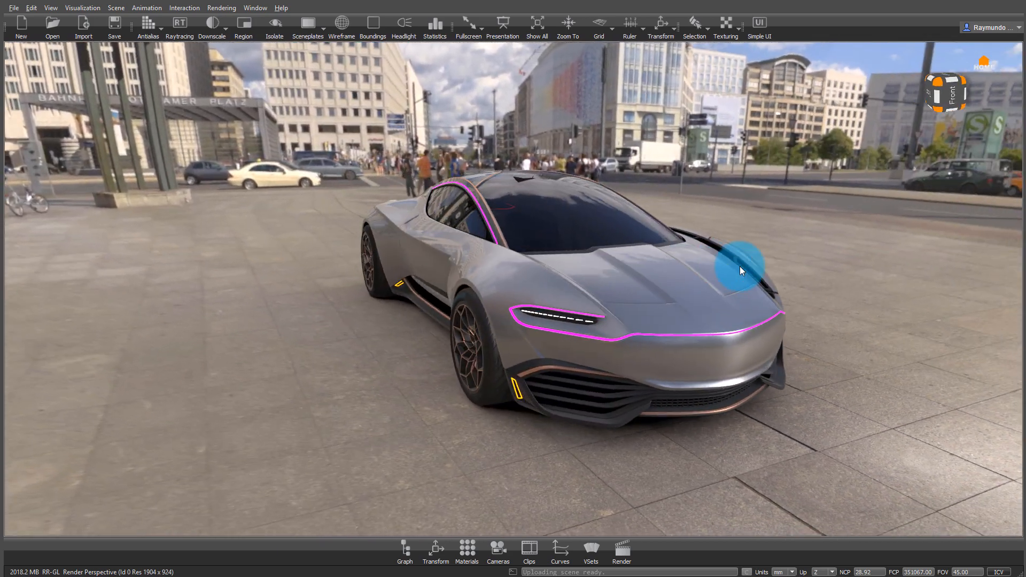